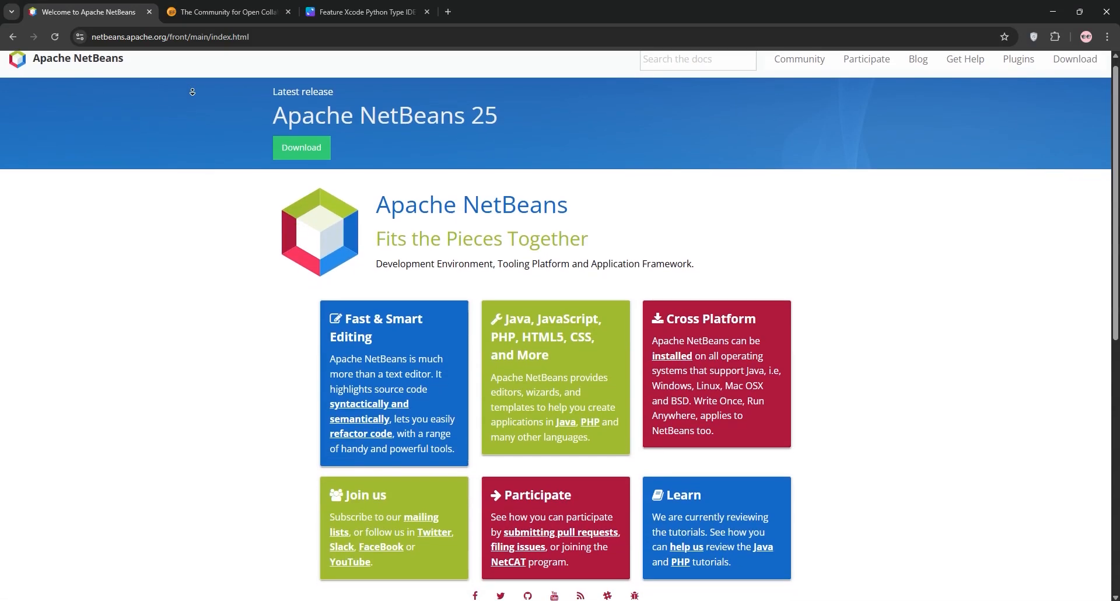
Scroll through the NetBeans website page
scroll(down, 3)
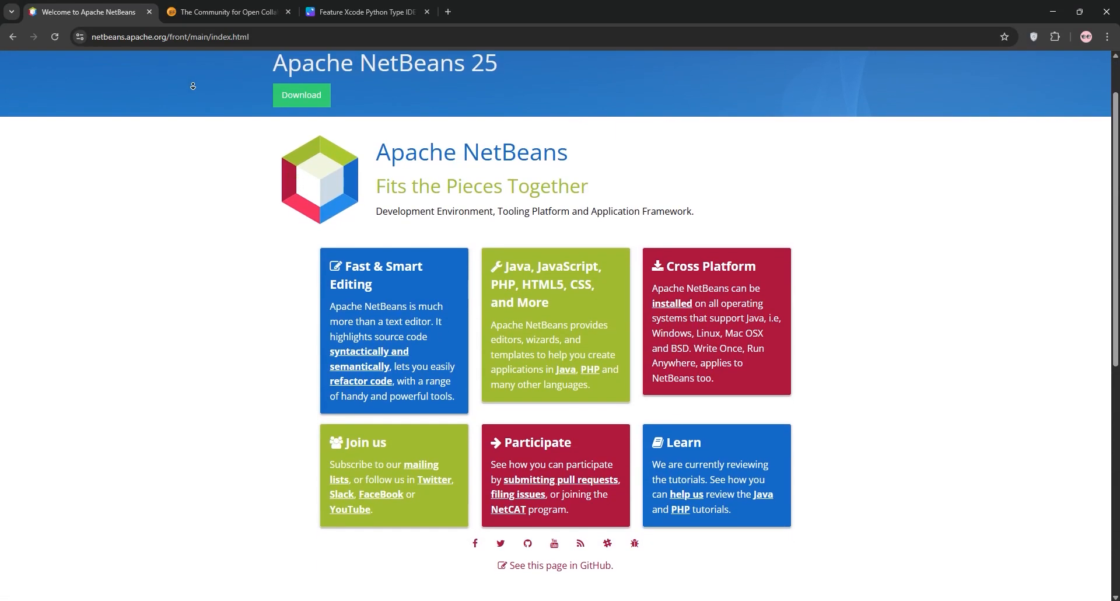
scroll(down, 3)
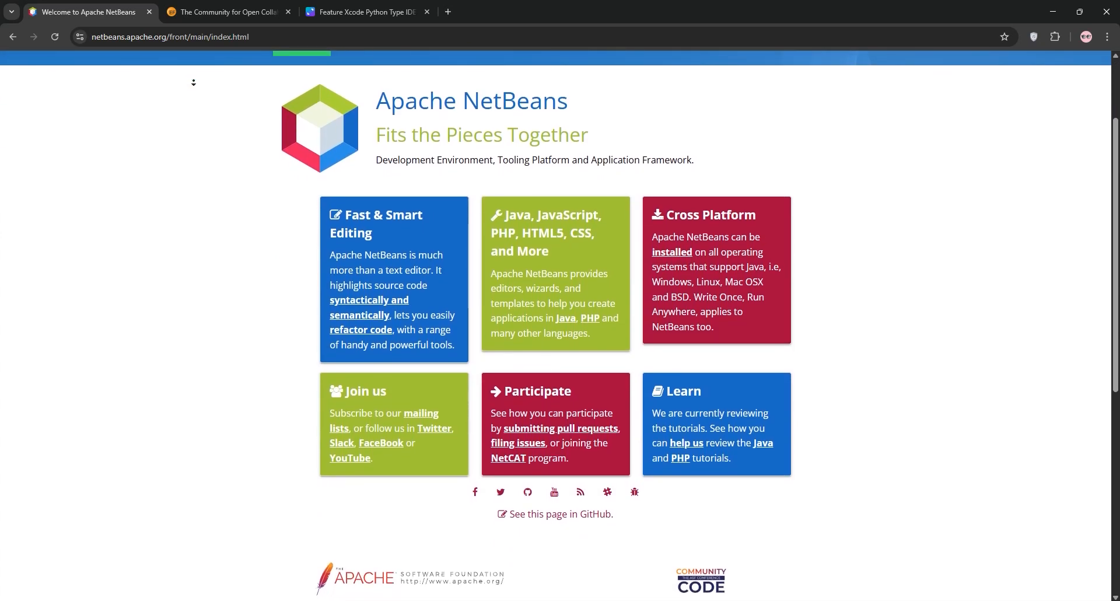
scroll(up, 3)
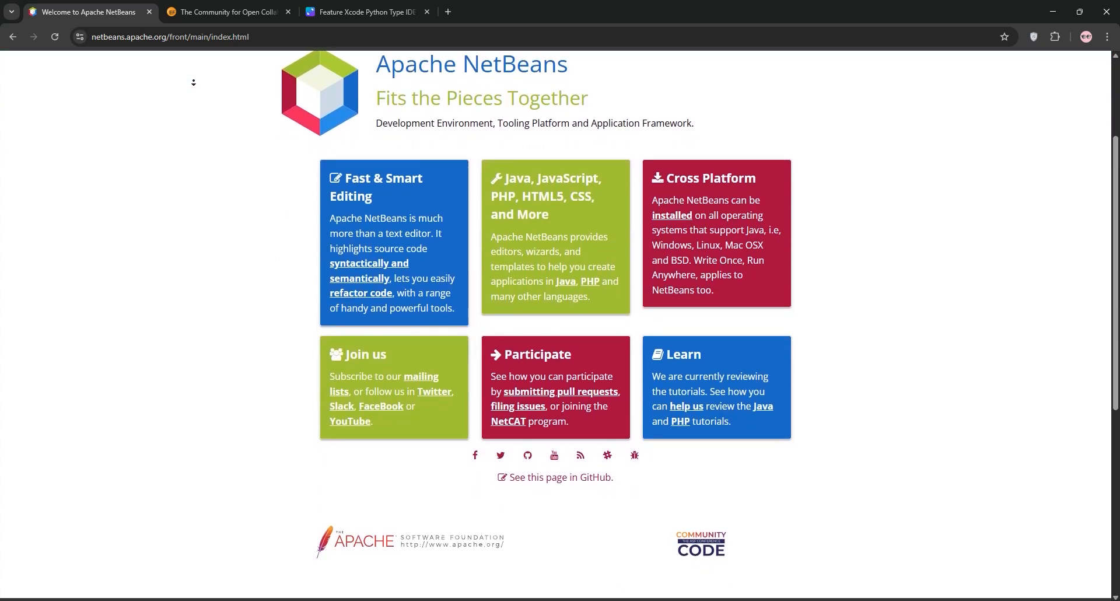
scroll(down, 3)
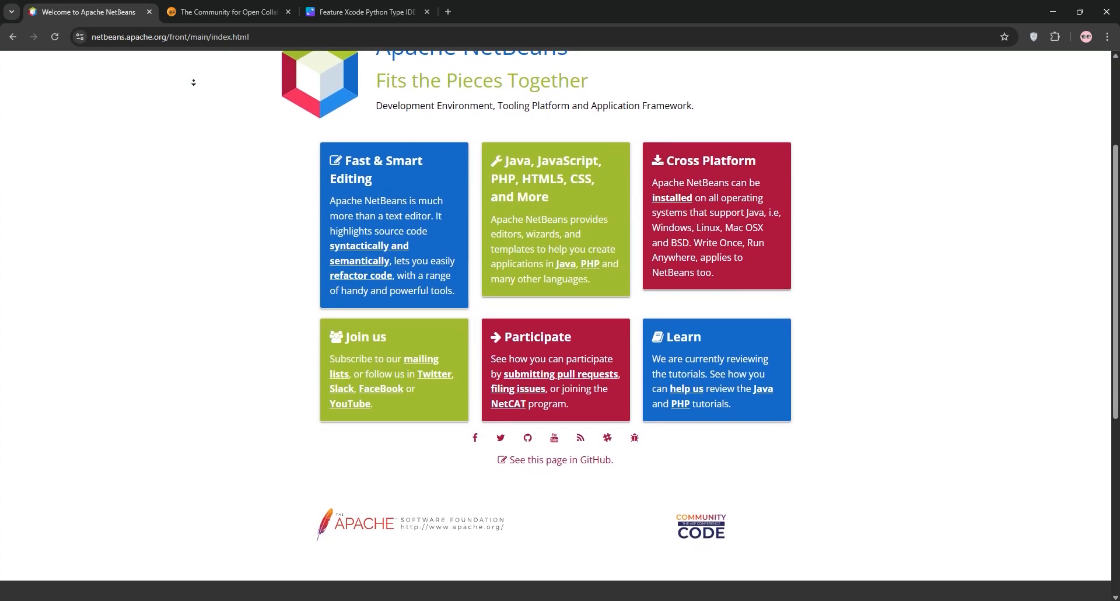
scroll(down, 3)
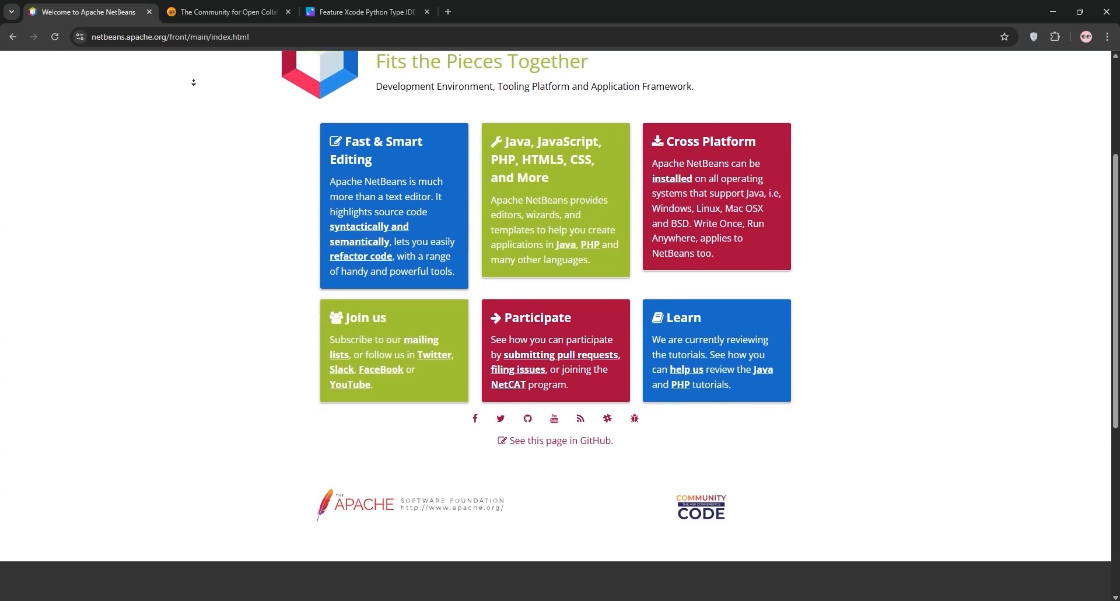
scroll(down, 3)
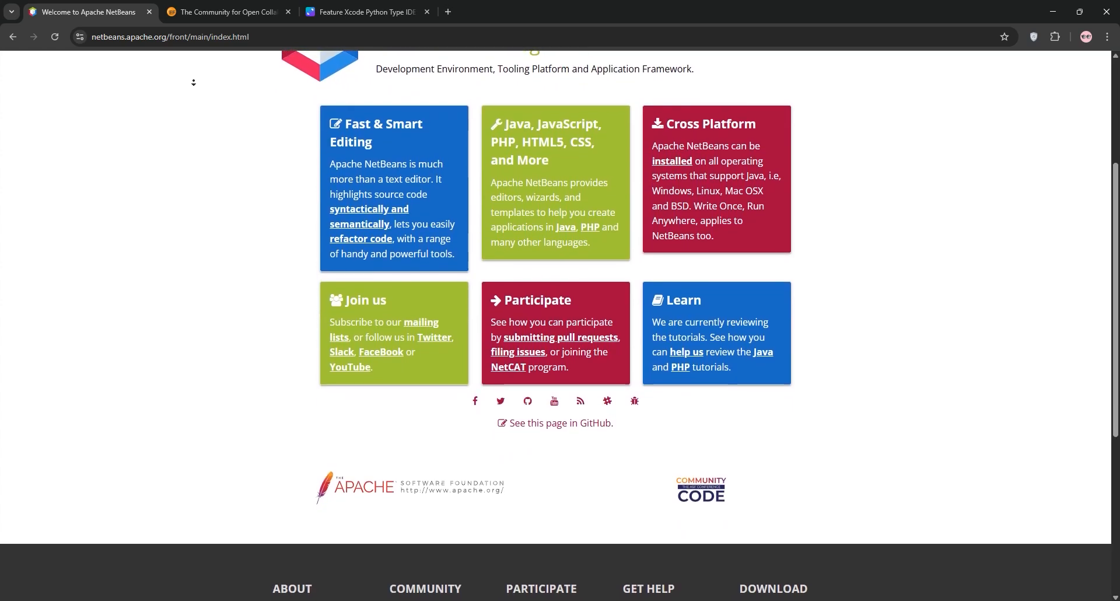
scroll(down, 3)
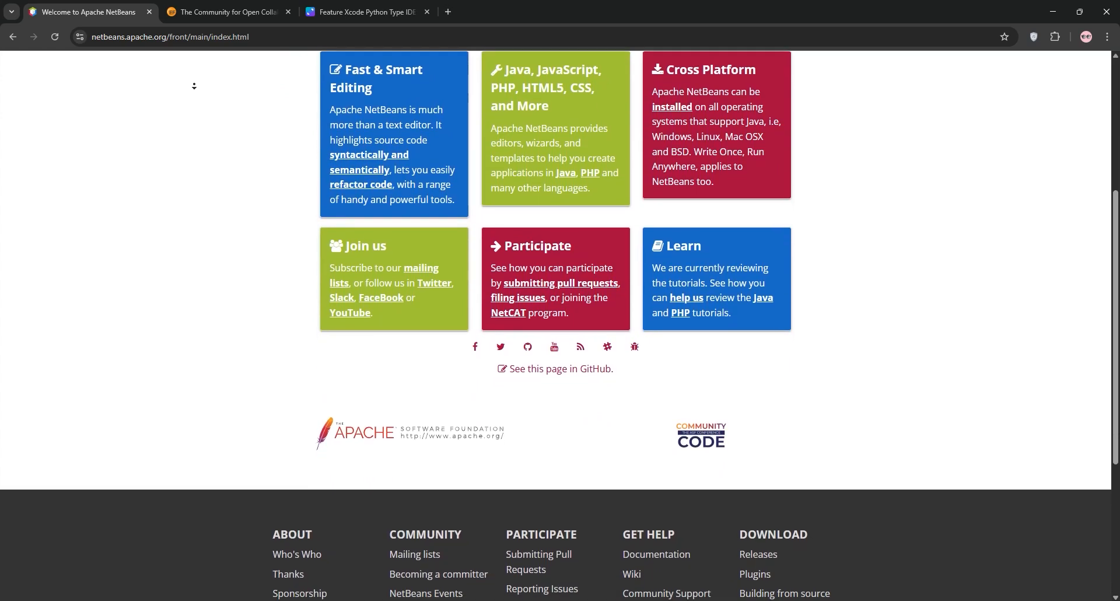
scroll(down, 3)
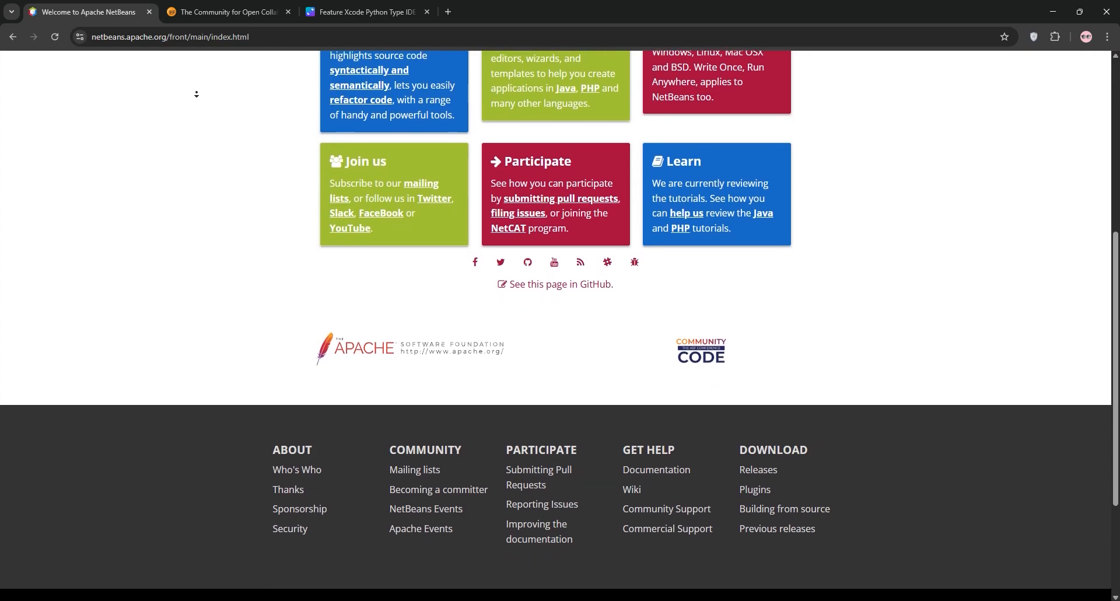
scroll(down, 3)
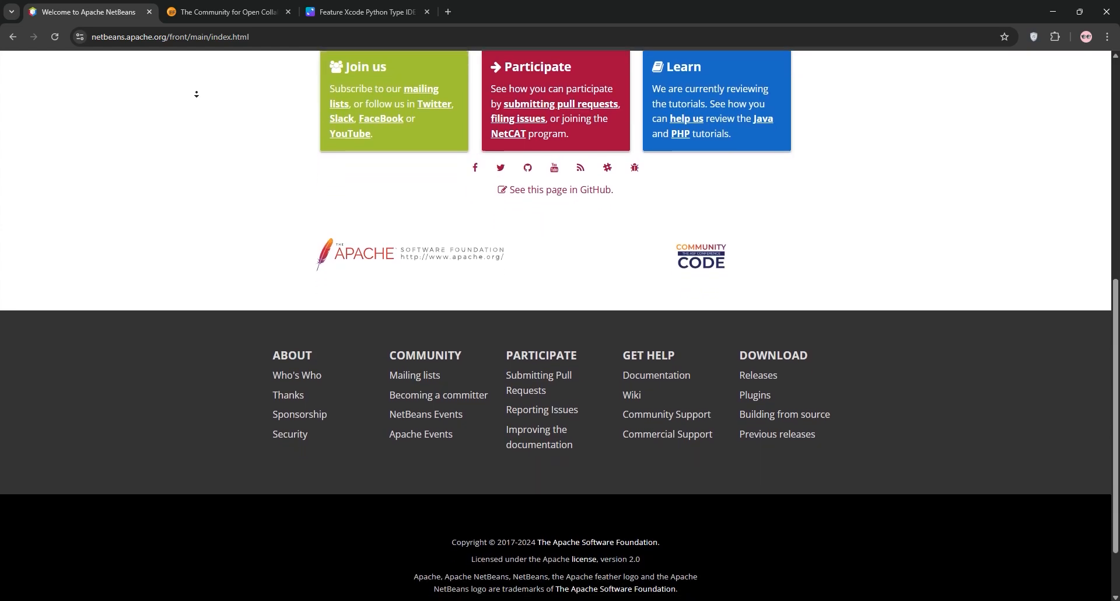
scroll(down, 3)
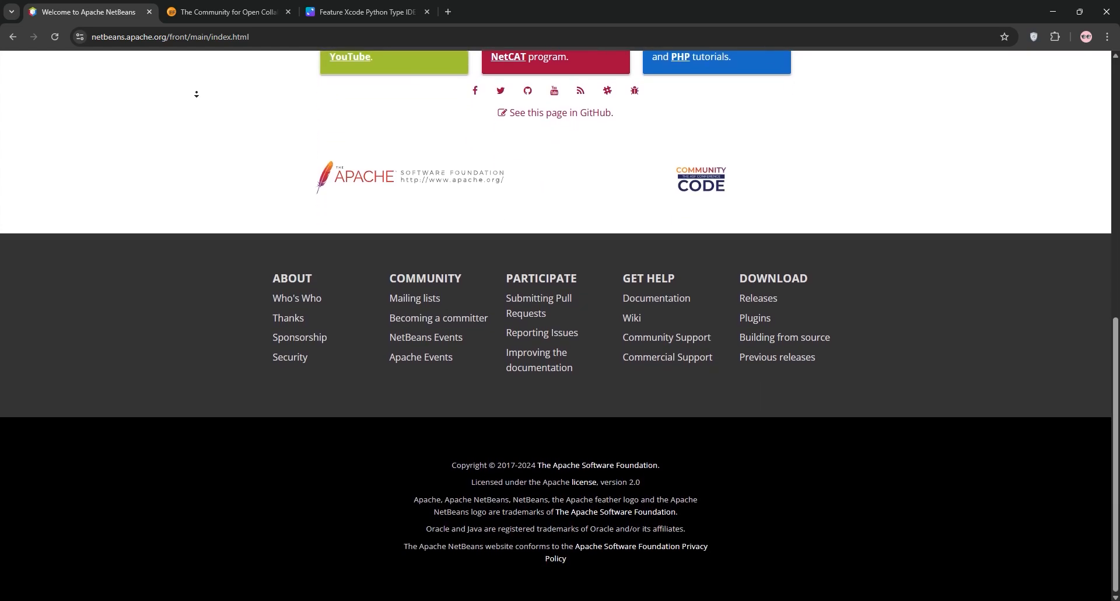
Scroll the Eclipse homepage to its statistics and webinars, then view the Canva comparison table
click(227, 12)
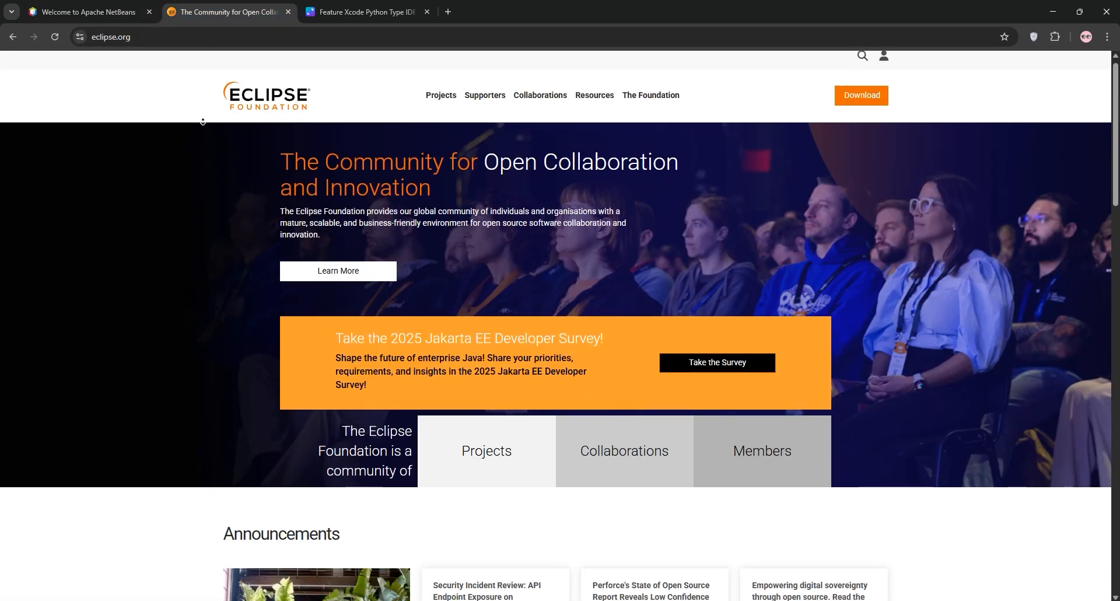
scroll(down, 3)
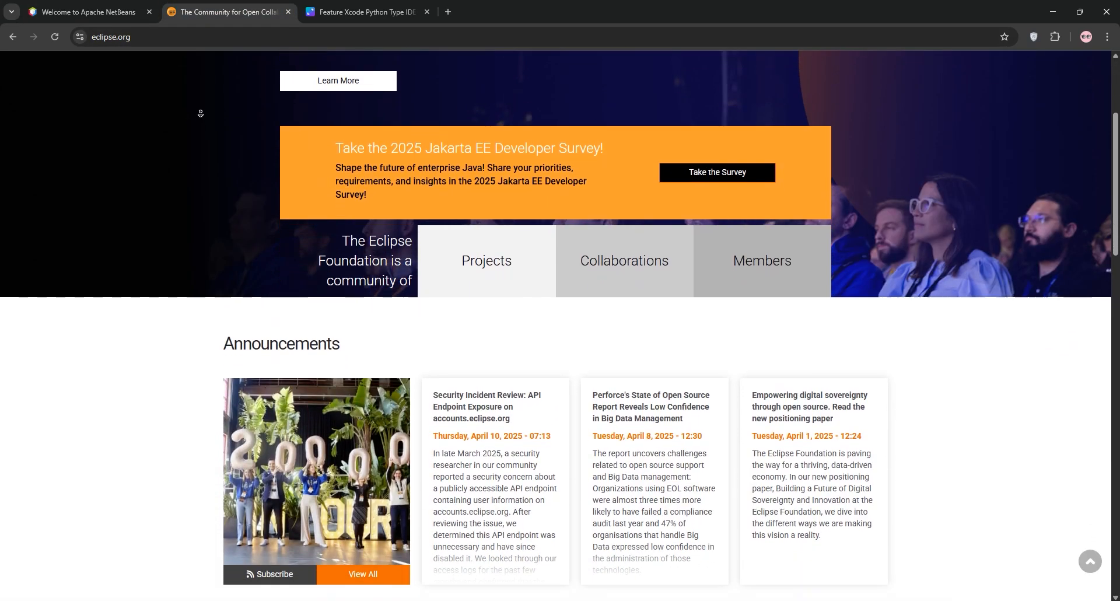
scroll(down, 3)
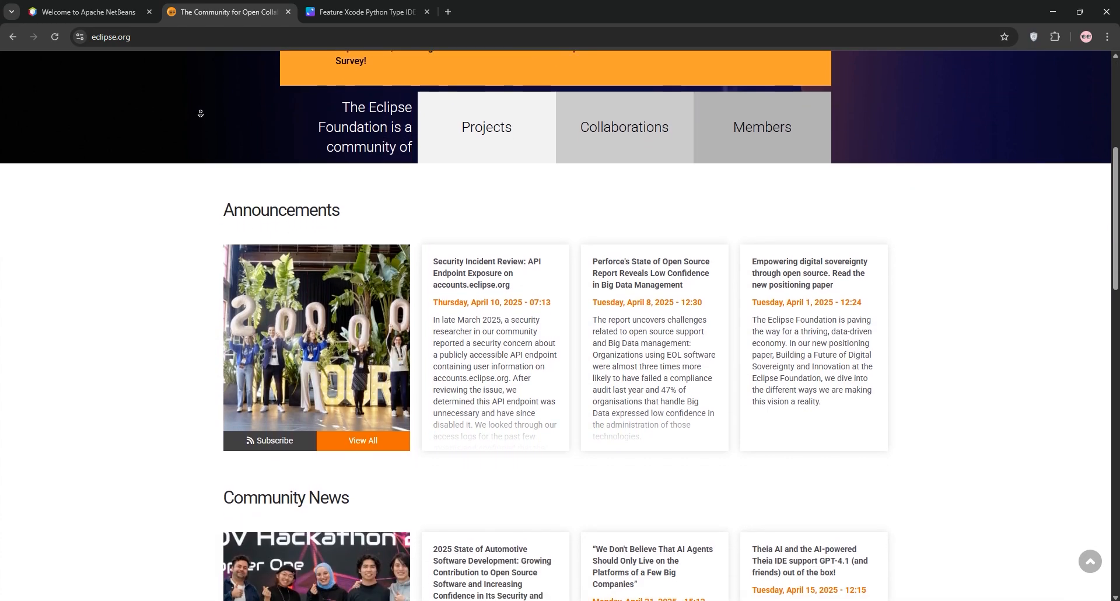
scroll(down, 3)
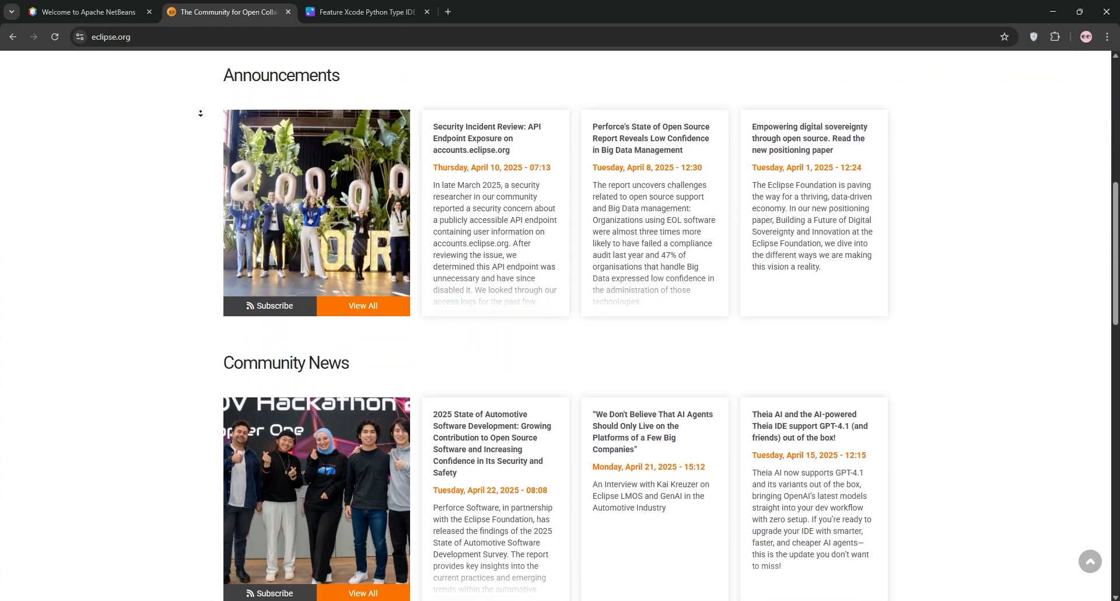
scroll(down, 3)
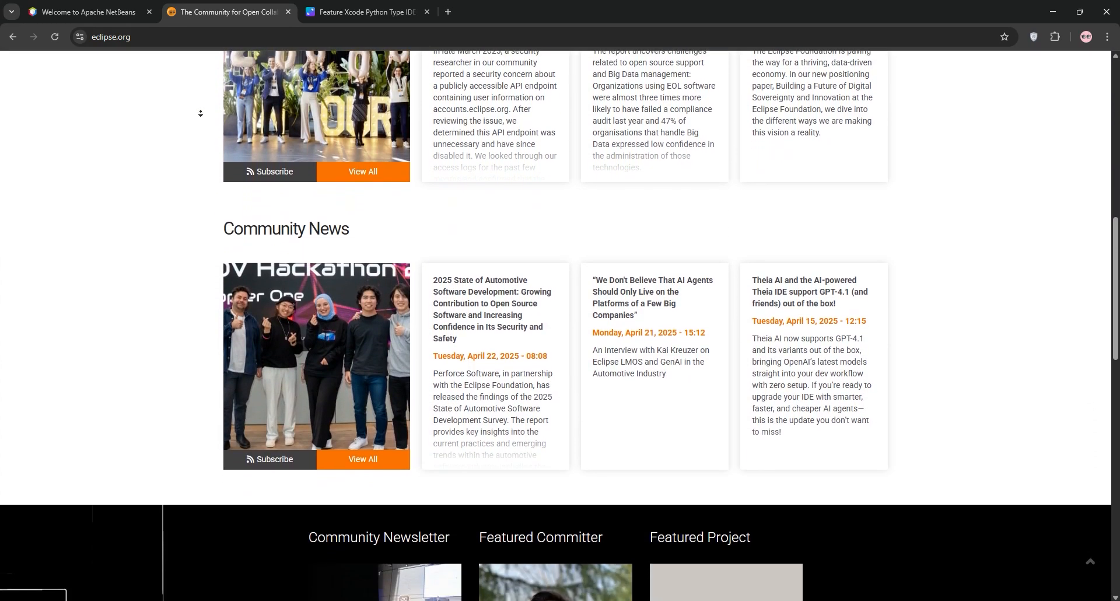
scroll(down, 3)
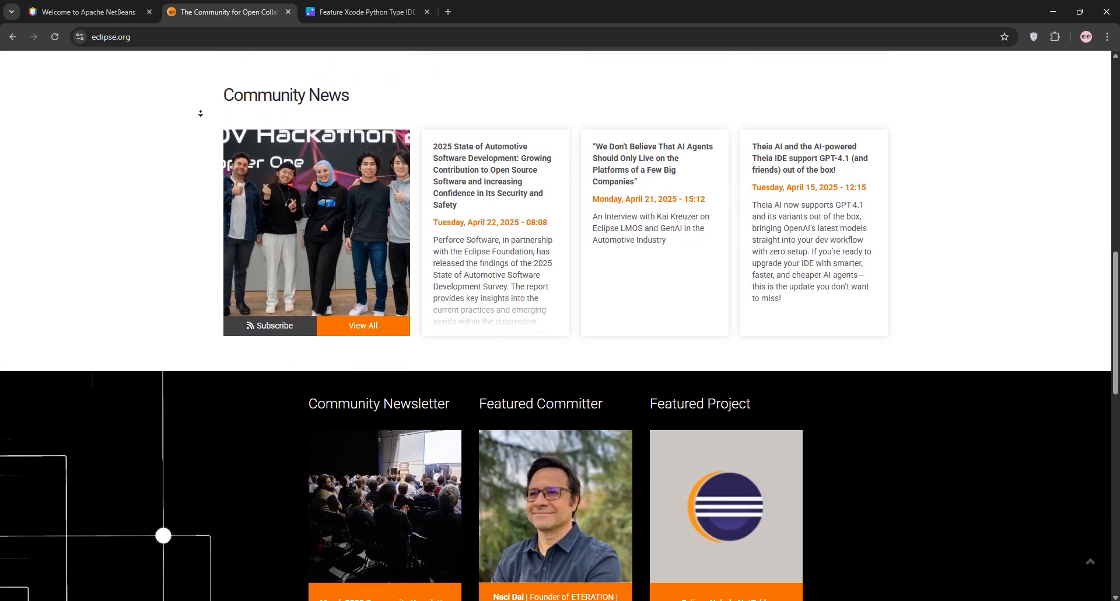
scroll(down, 3)
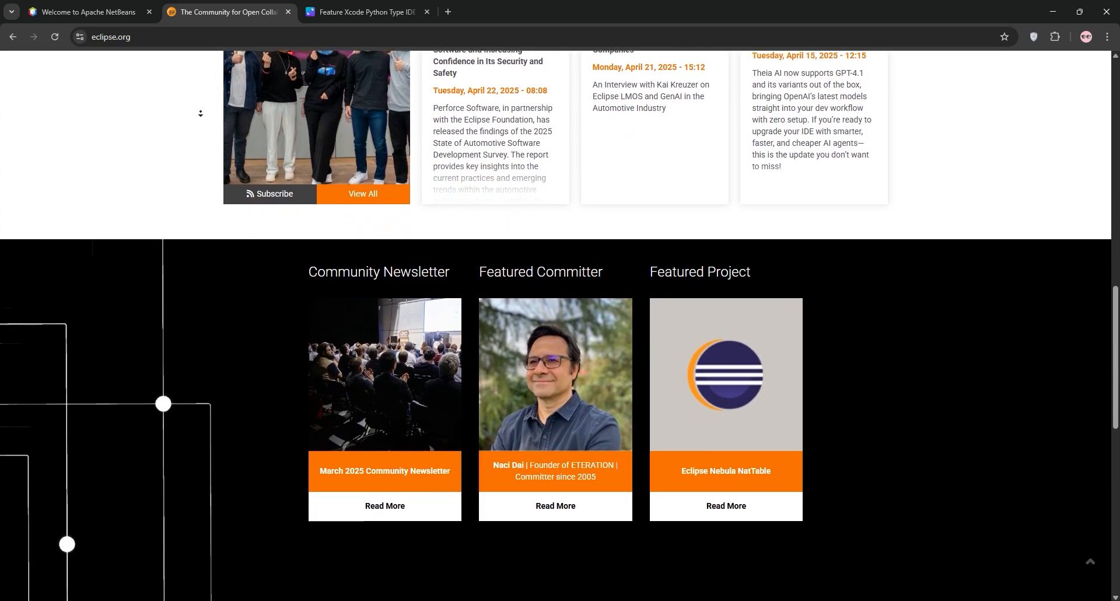
scroll(down, 3)
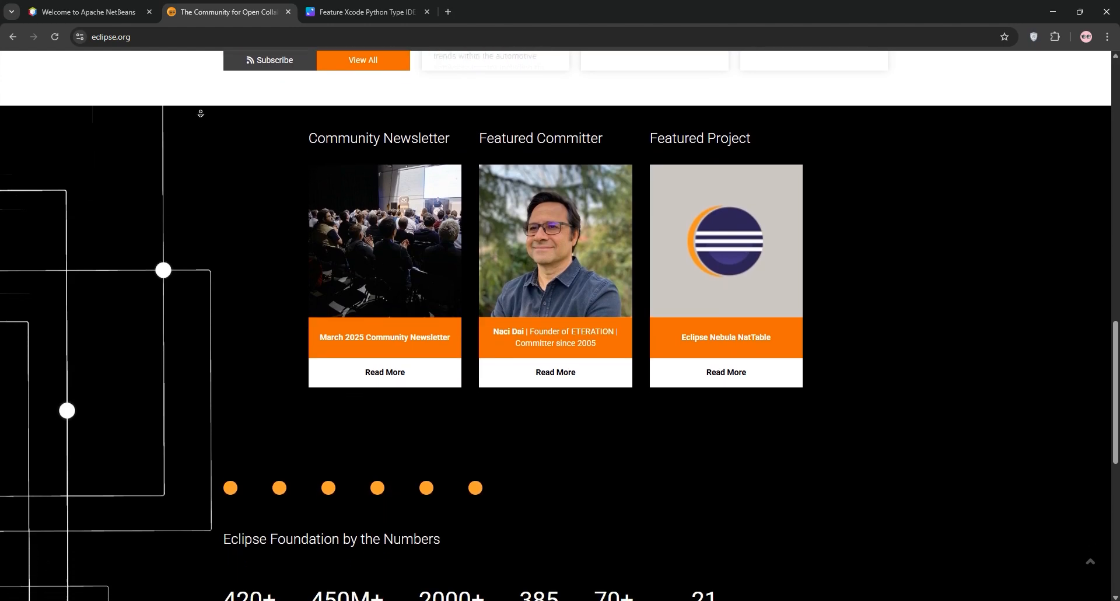
scroll(down, 3)
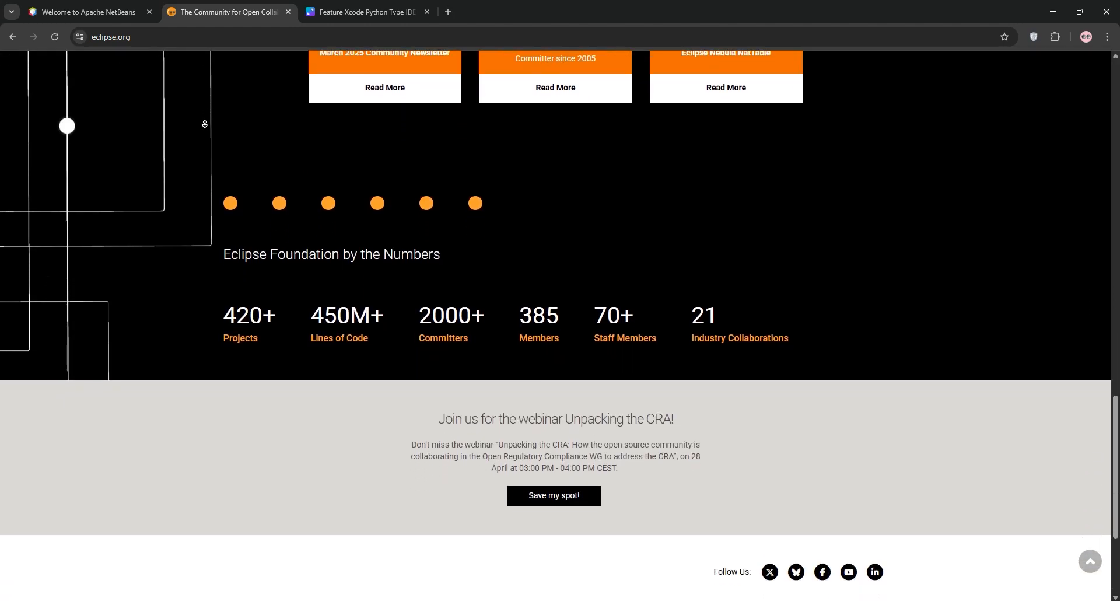
click(364, 12)
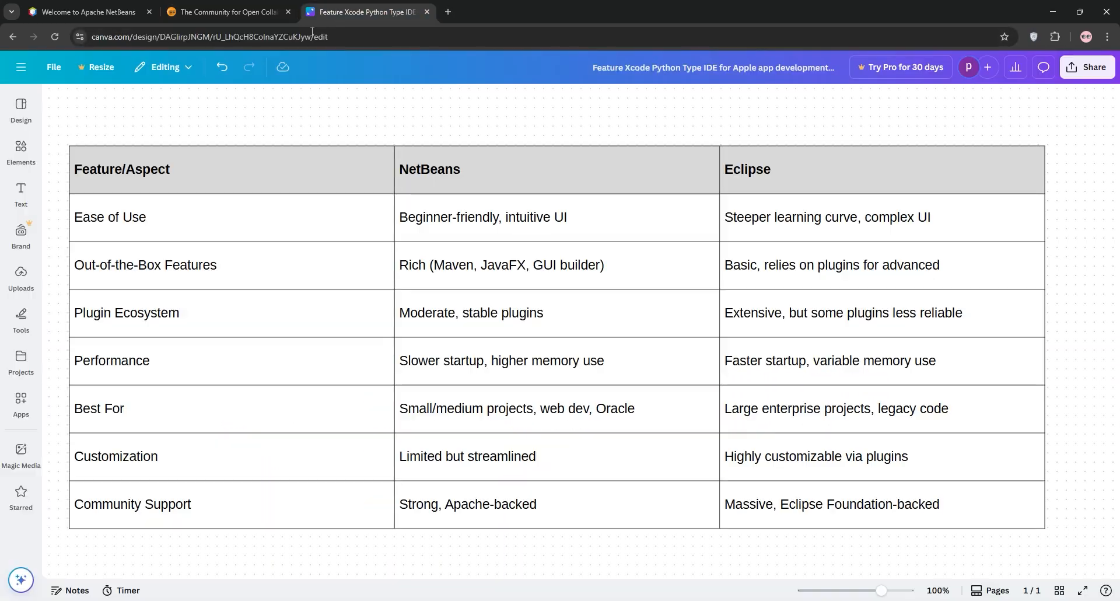